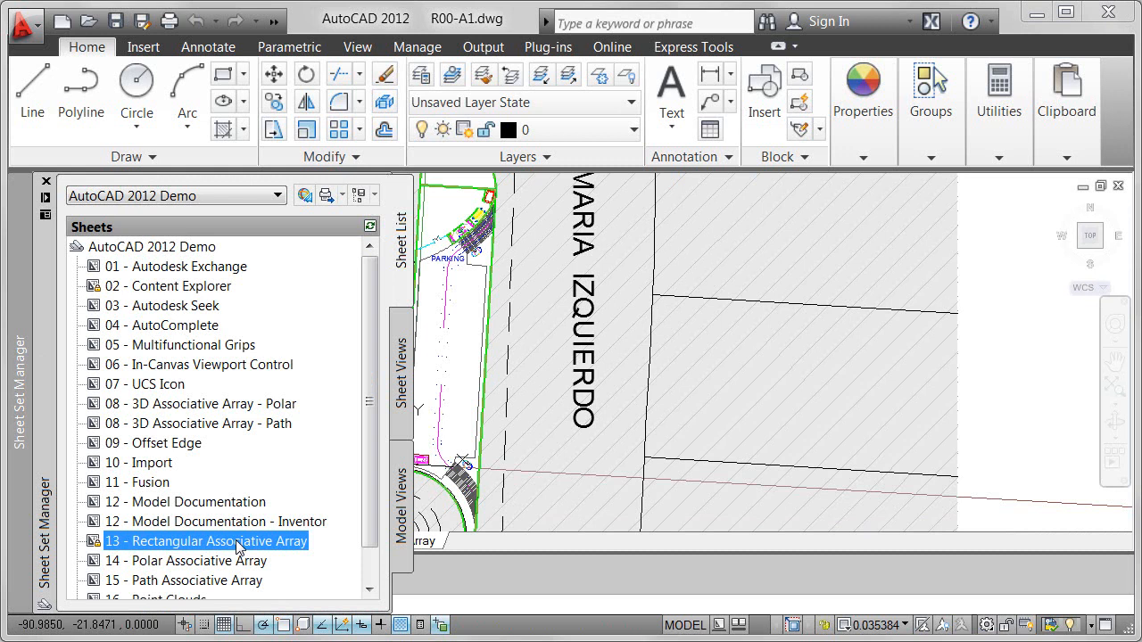
Open sheet 13, Rectangular Associative Array, zoom into the lot, and select the parking space block
double_click(206, 541)
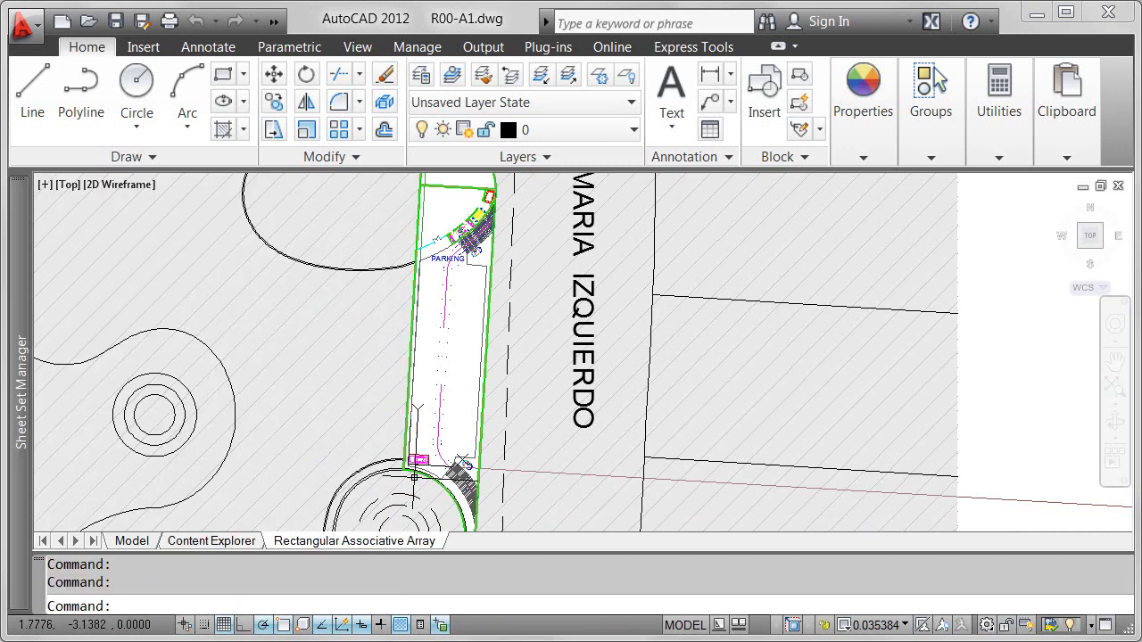
scroll("down", 3)
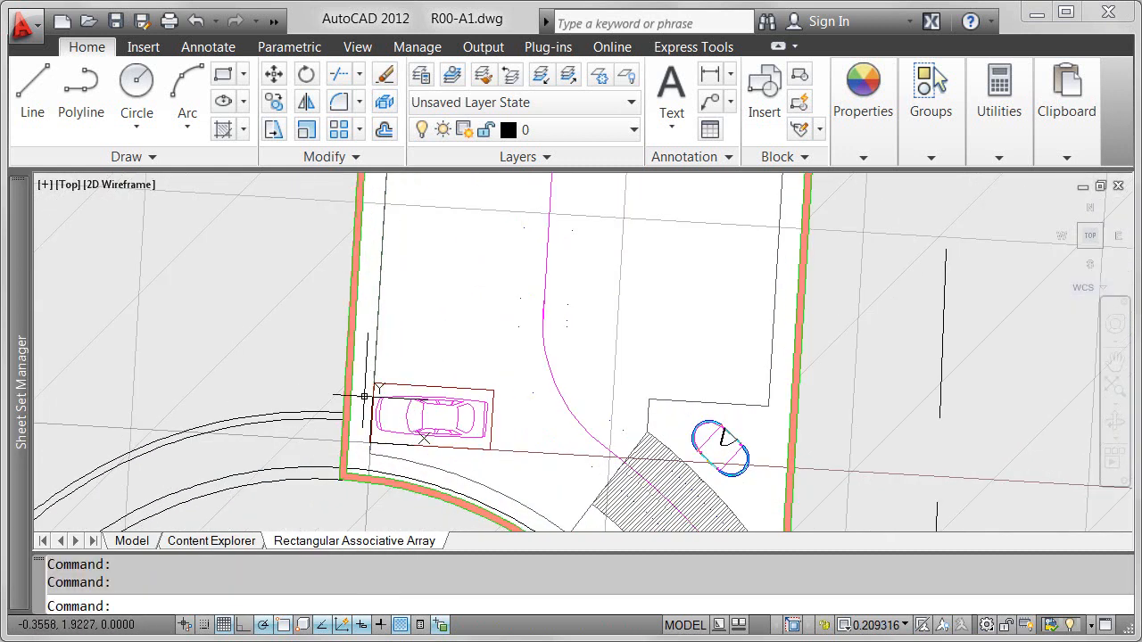
left_click(437, 417)
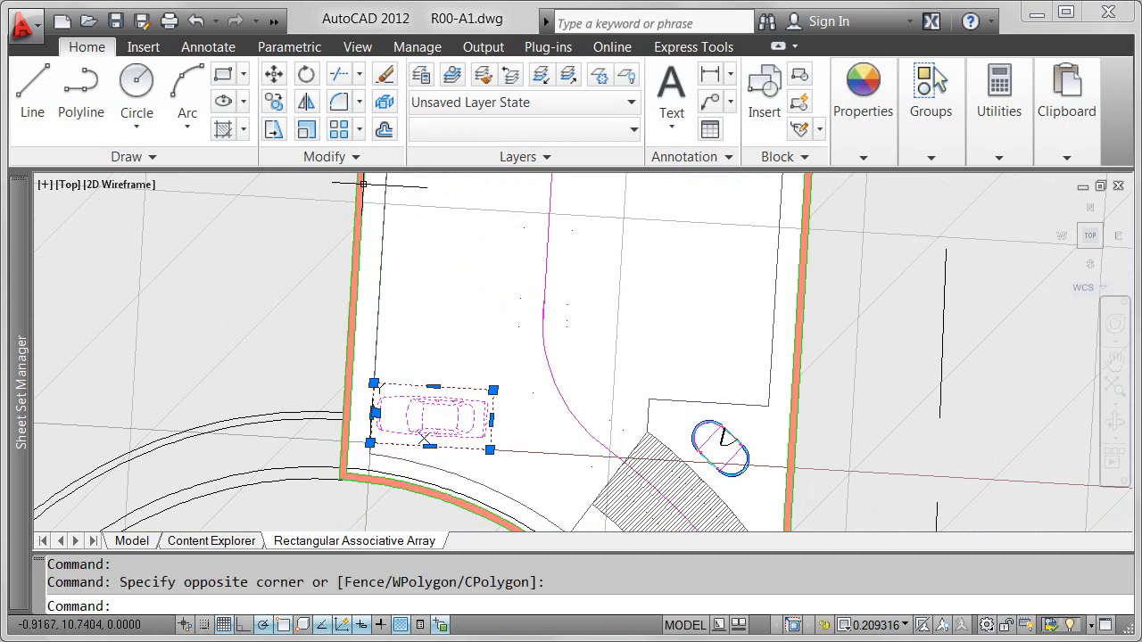
Start a rectangular array of the parking space with a new base point, then set spacing
left_click(338, 129)
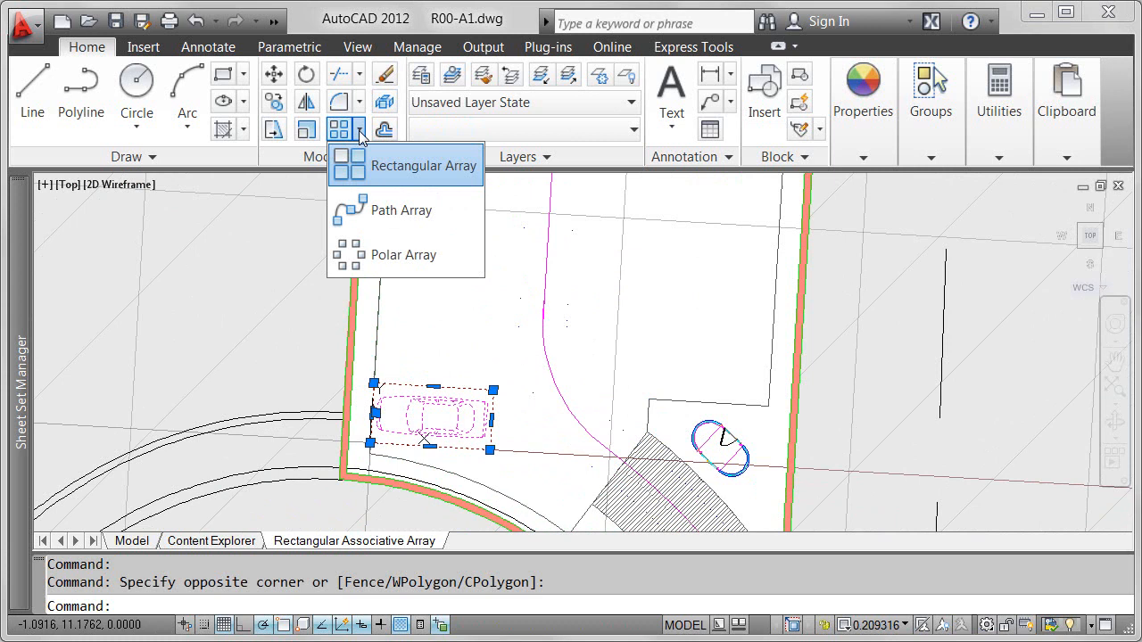
left_click(425, 165)
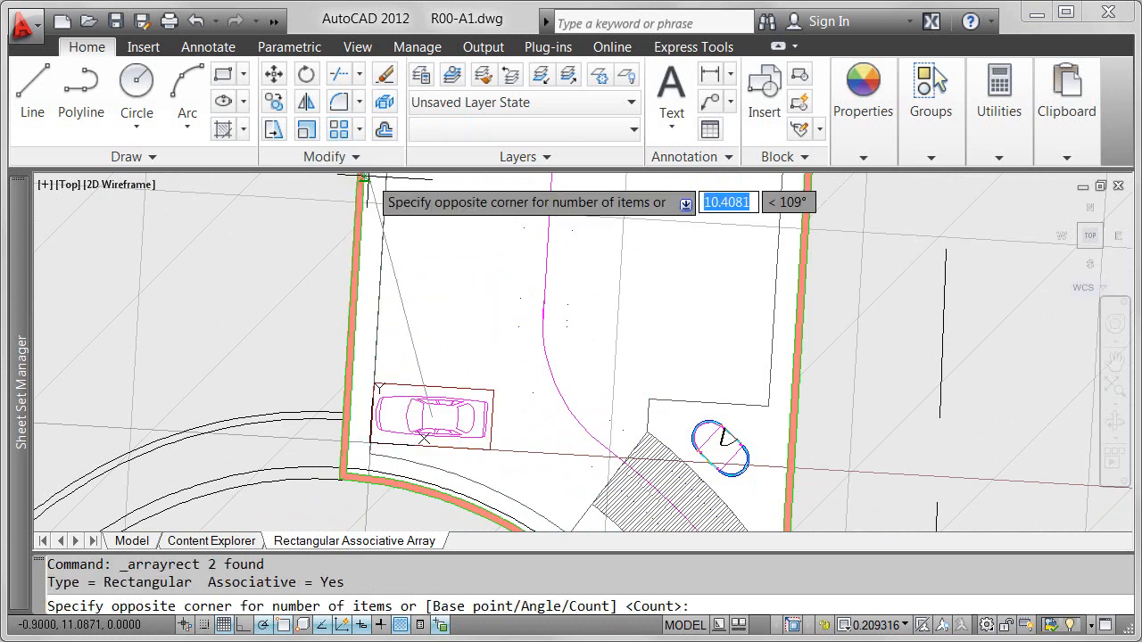
mouse_move(696, 321)
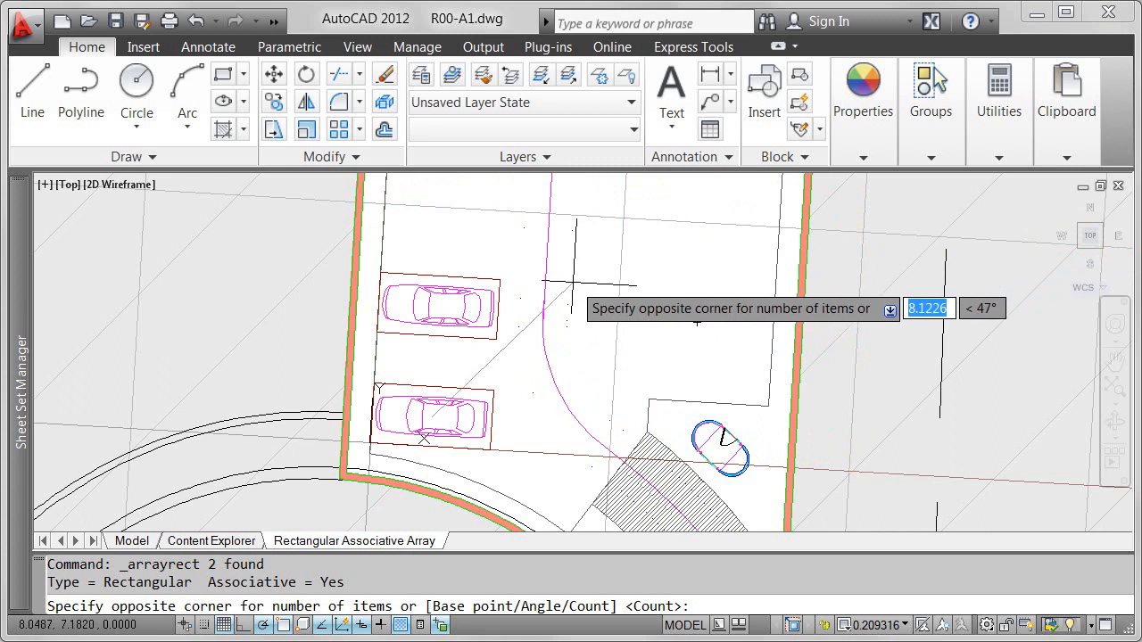
right_click(588, 308)
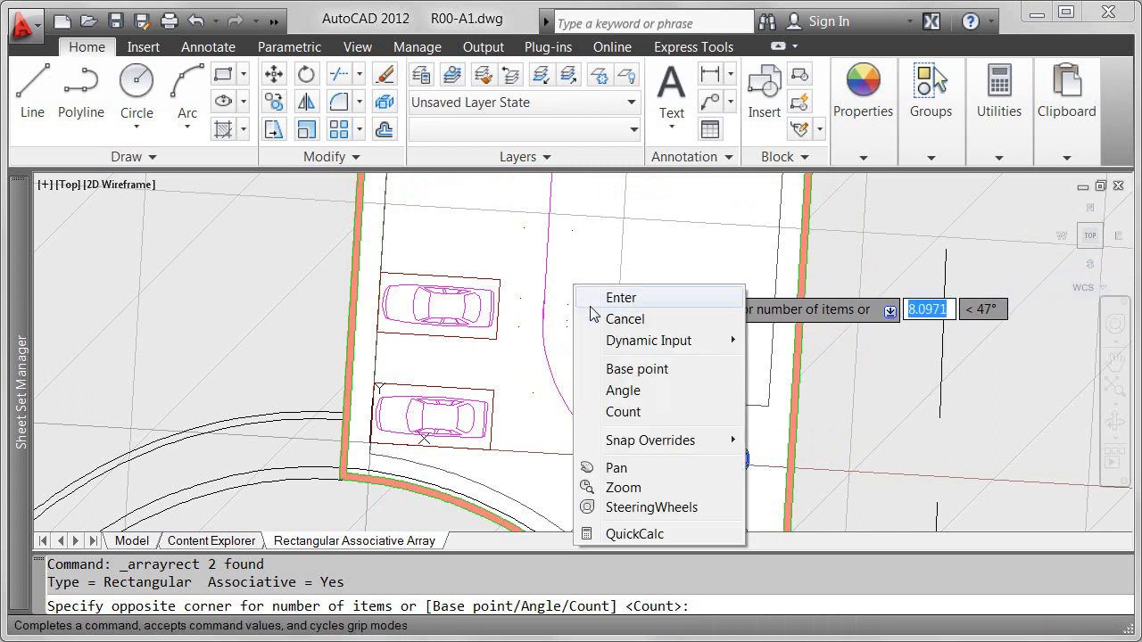
mouse_move(636, 368)
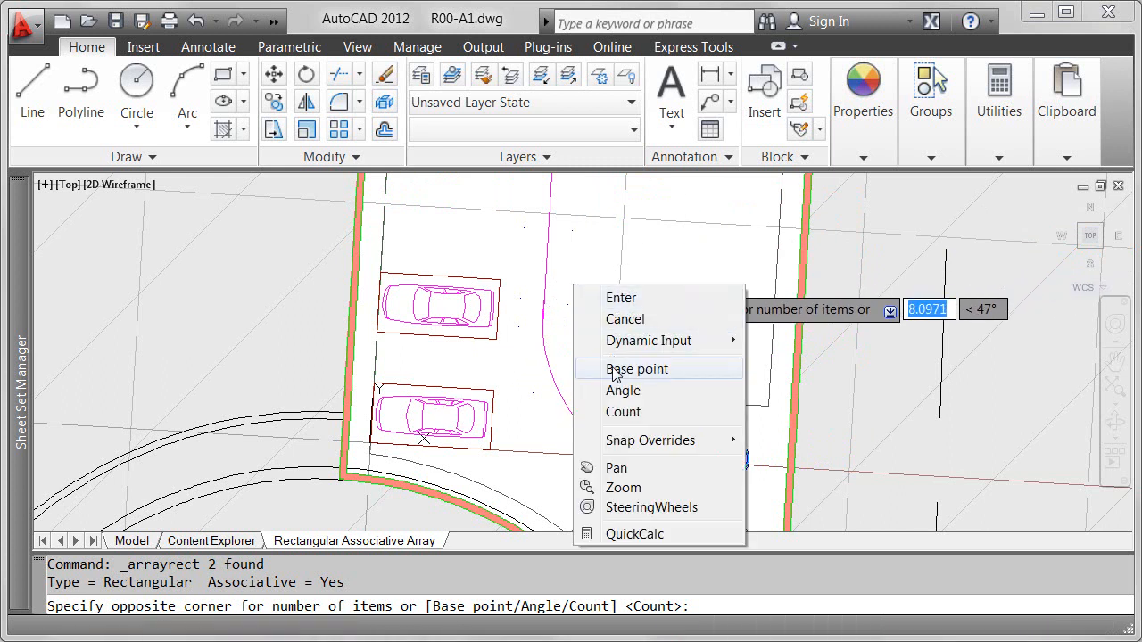
left_click(636, 369)
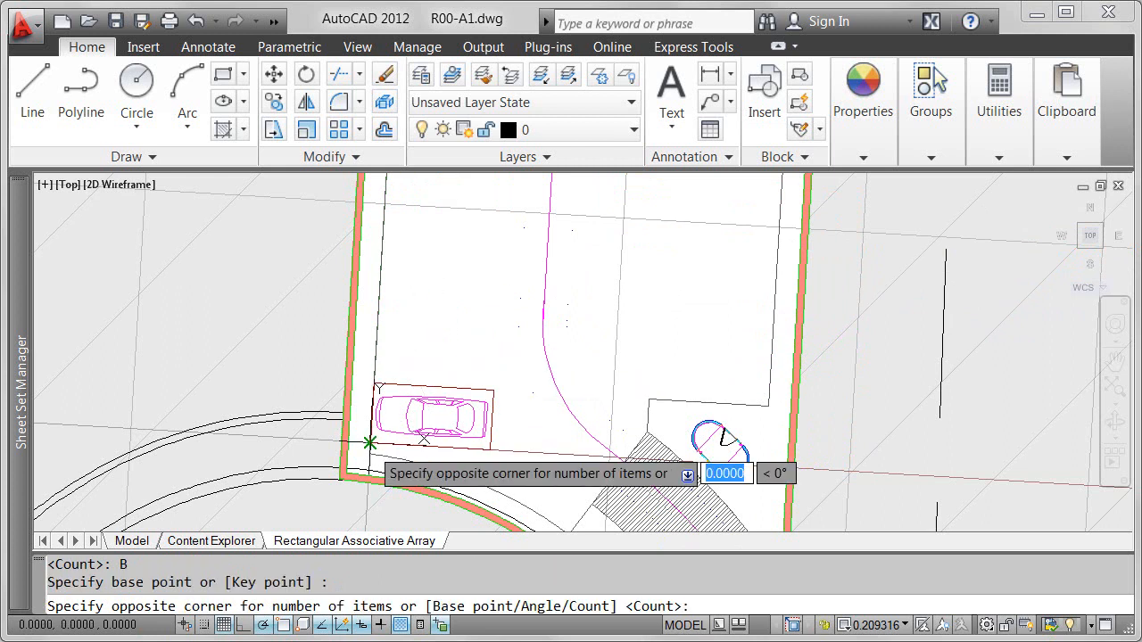
mouse_move(695, 323)
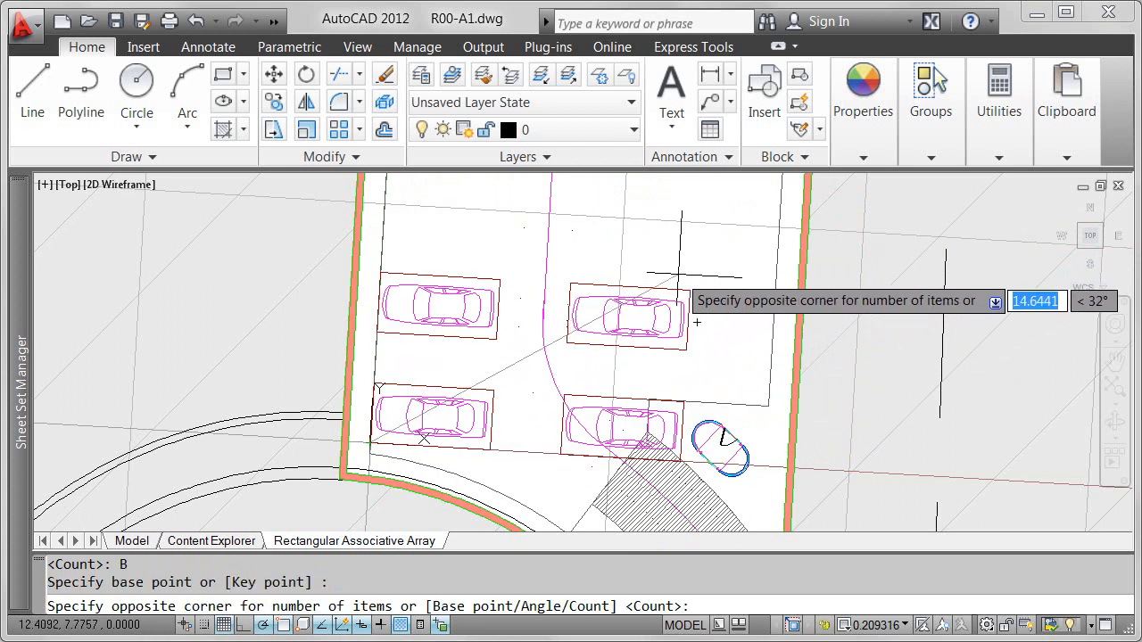
mouse_move(779, 211)
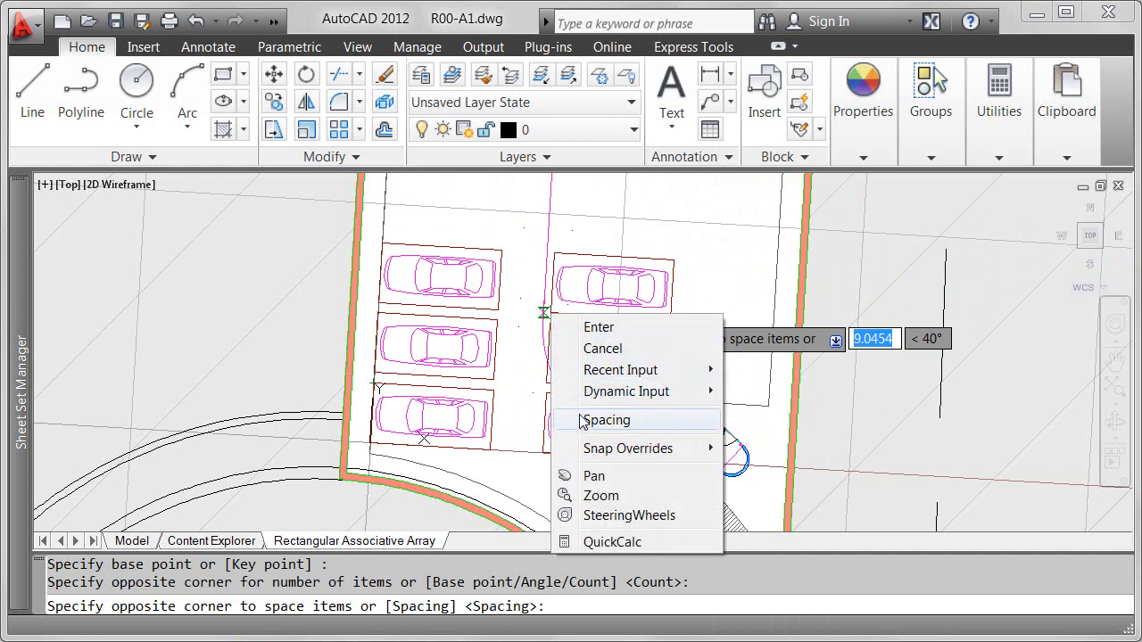
left_click(606, 420)
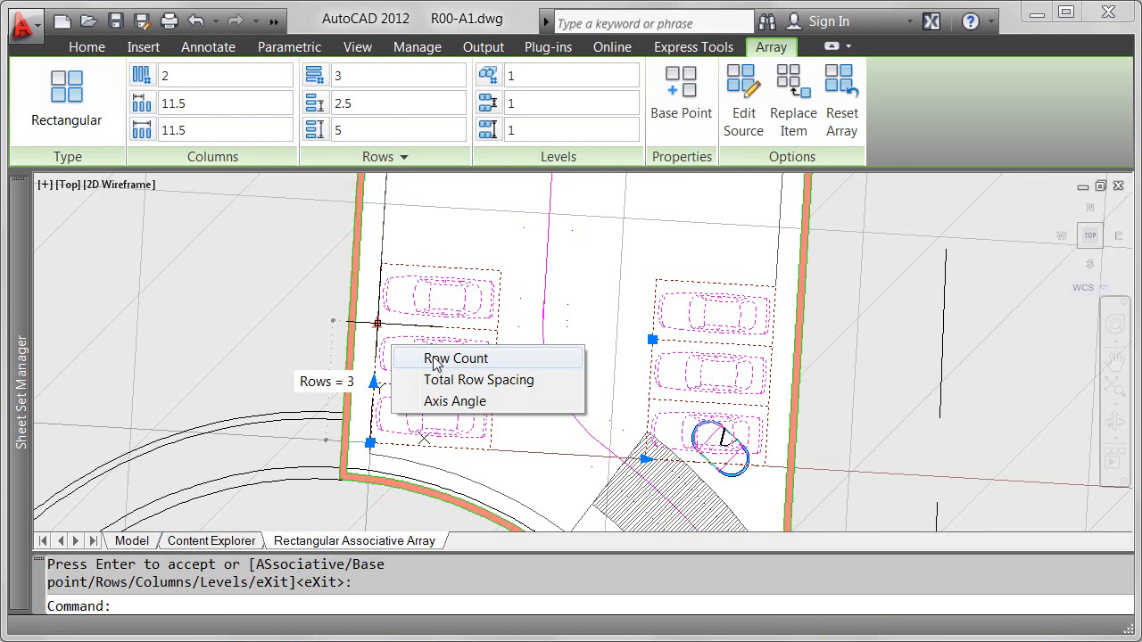
Finish the array and extend it to 20 rows using the row grip's Row Count
left_click(456, 357)
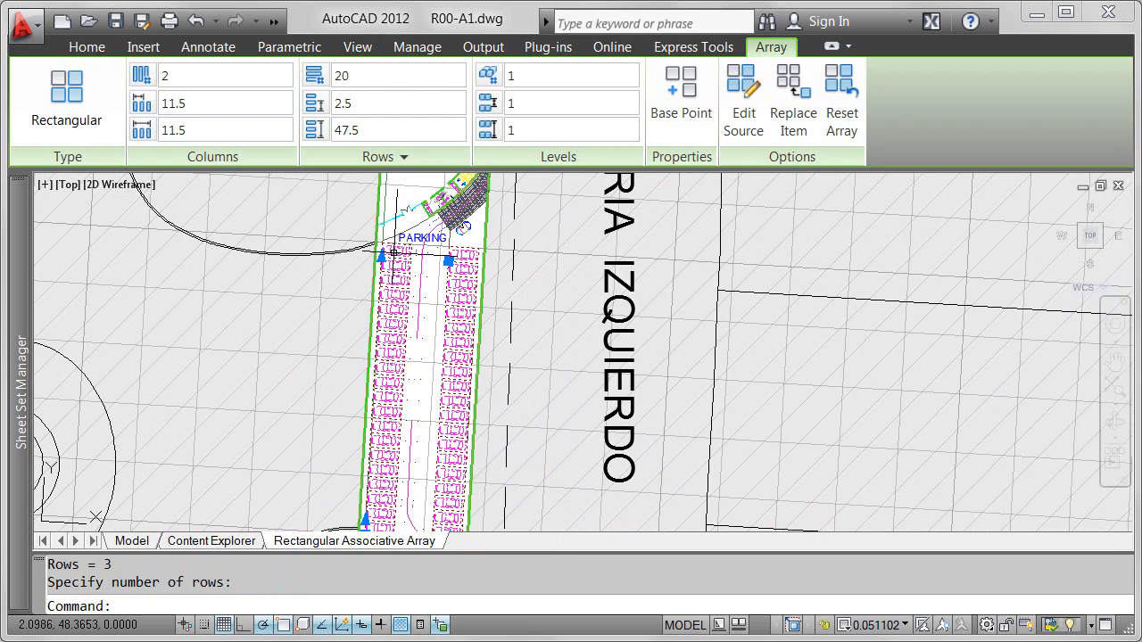
mouse_move(392, 283)
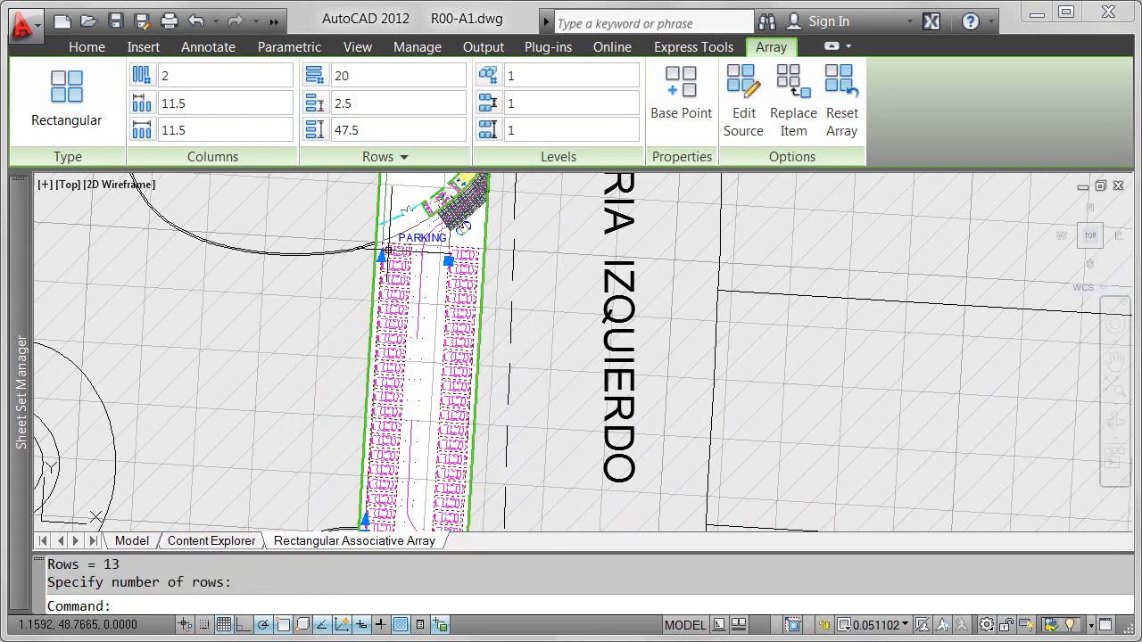
Erase the bottom-right parking space on the driveway entrance from the array
scroll("down", 3)
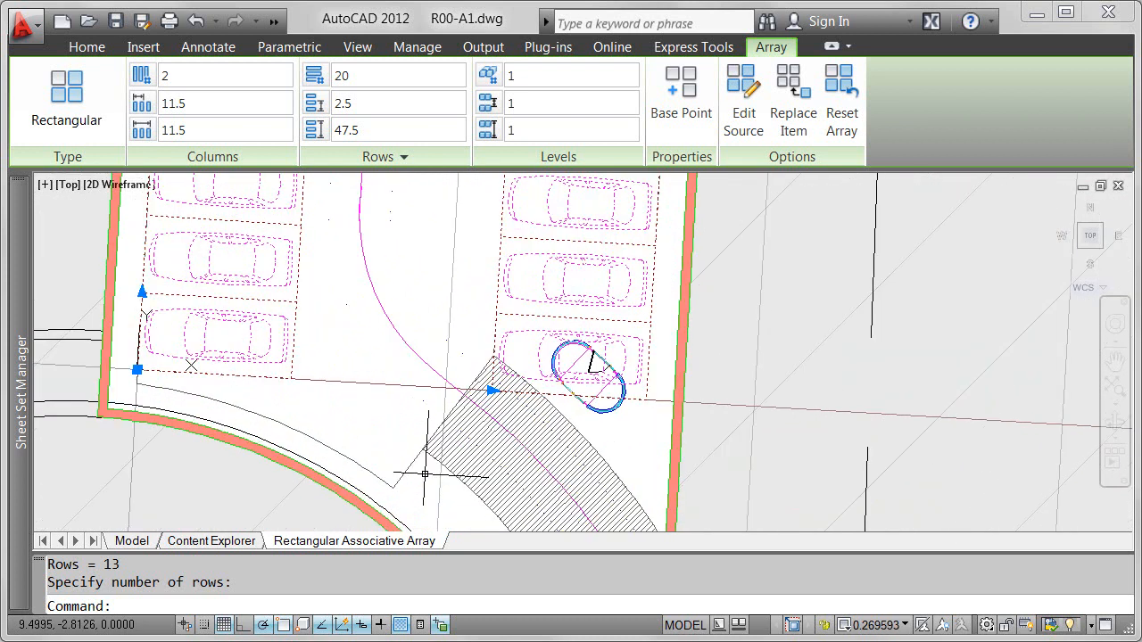
mouse_move(404, 381)
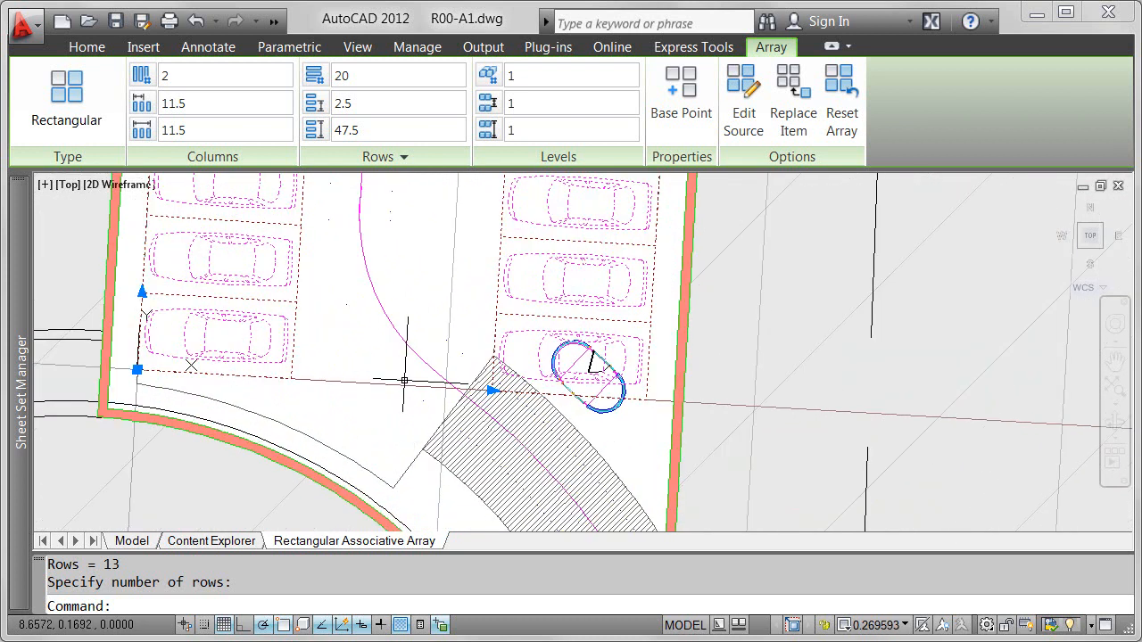
key("Escape")
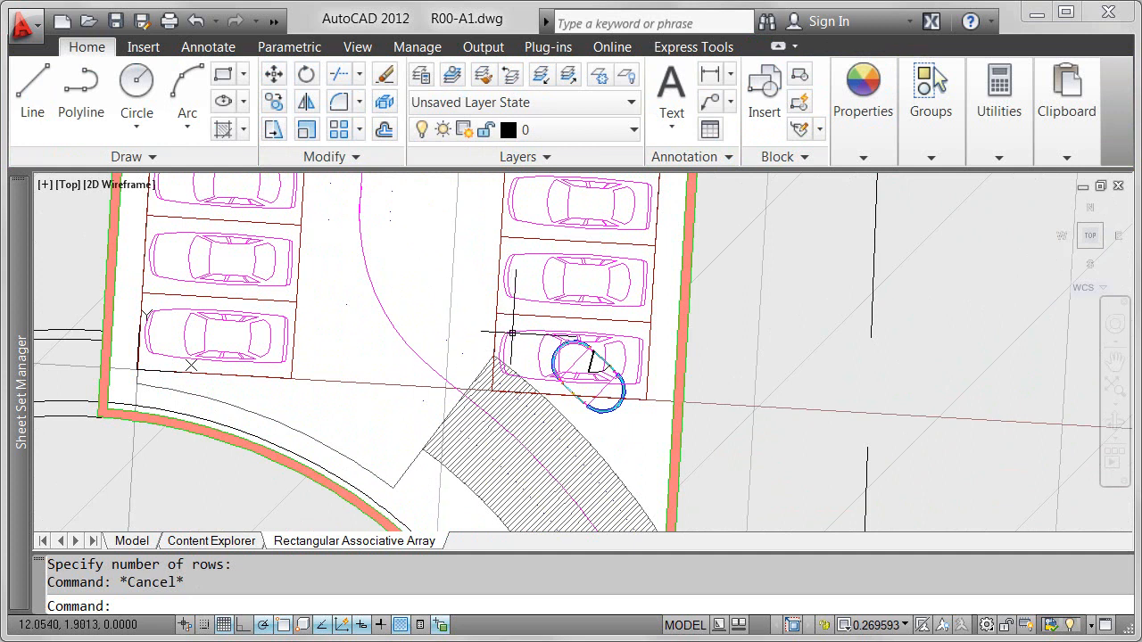
mouse_move(520, 333)
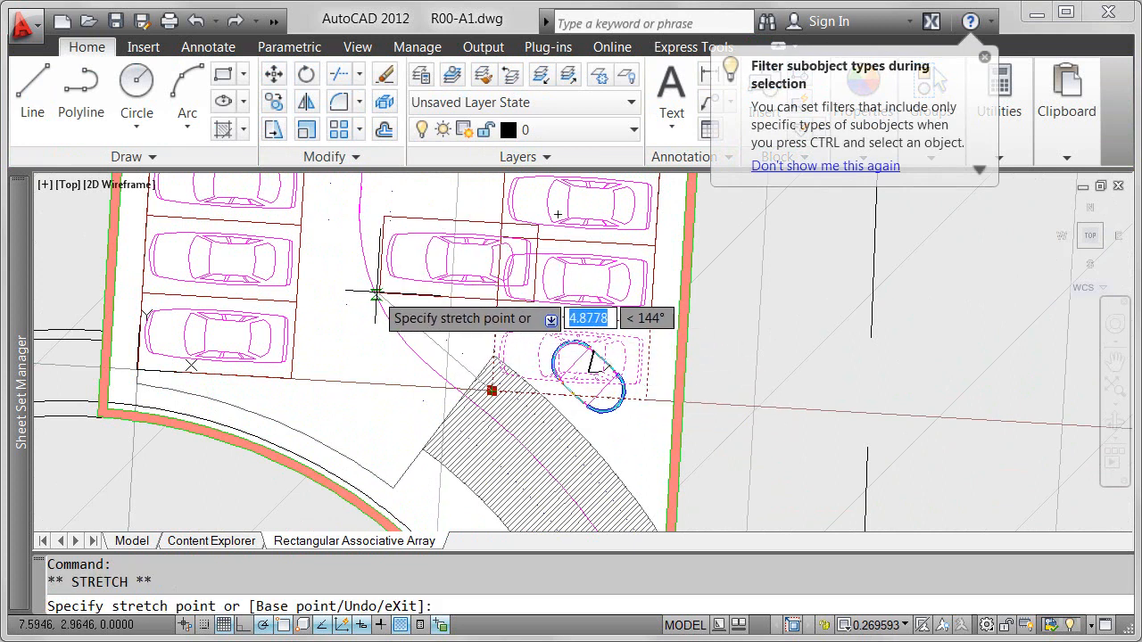
left_click(330, 291)
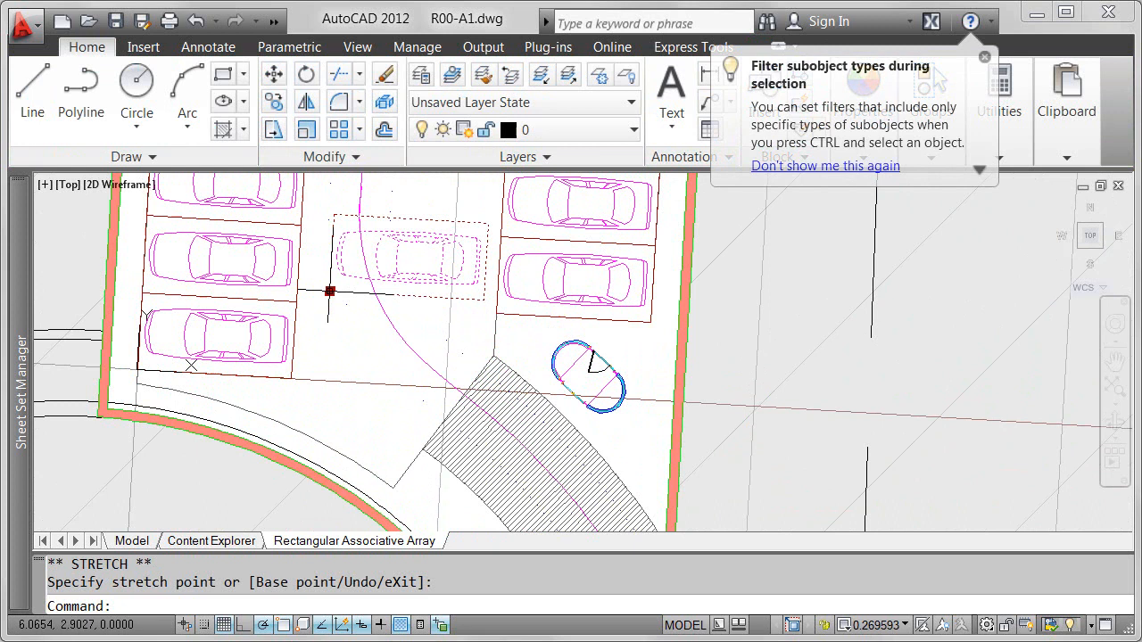
left_click(985, 57)
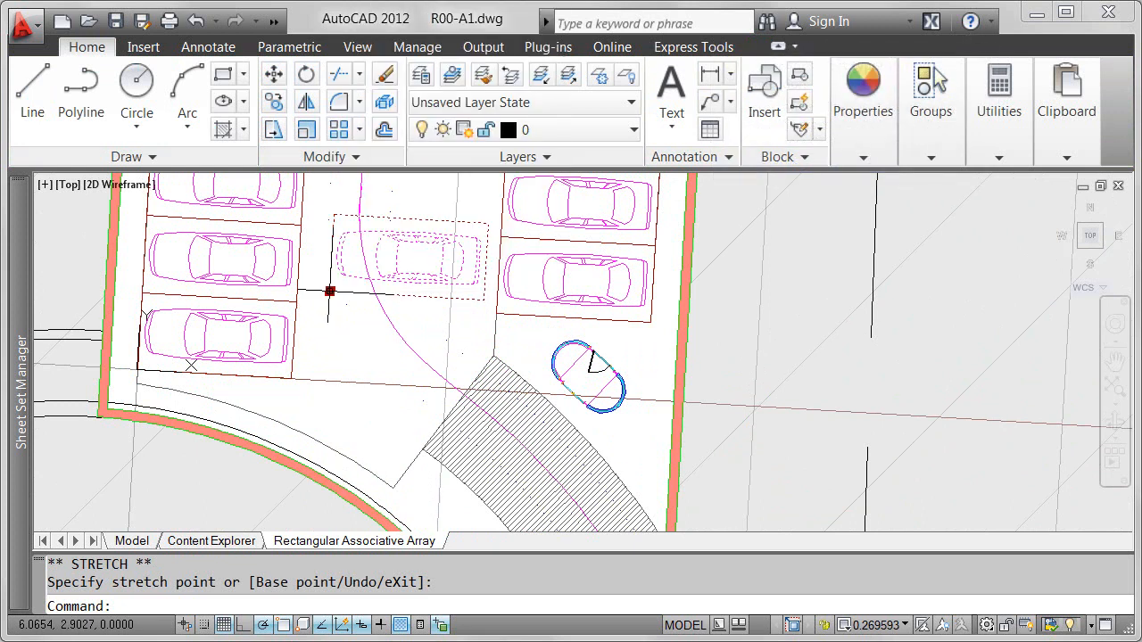
right_click(357, 457)
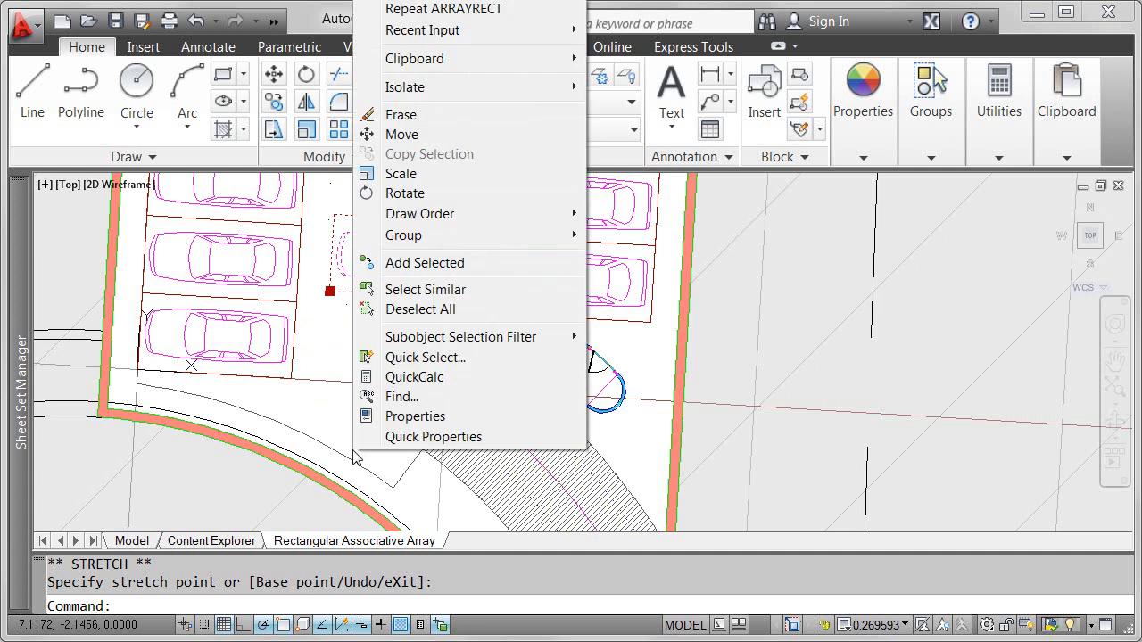
left_click(400, 114)
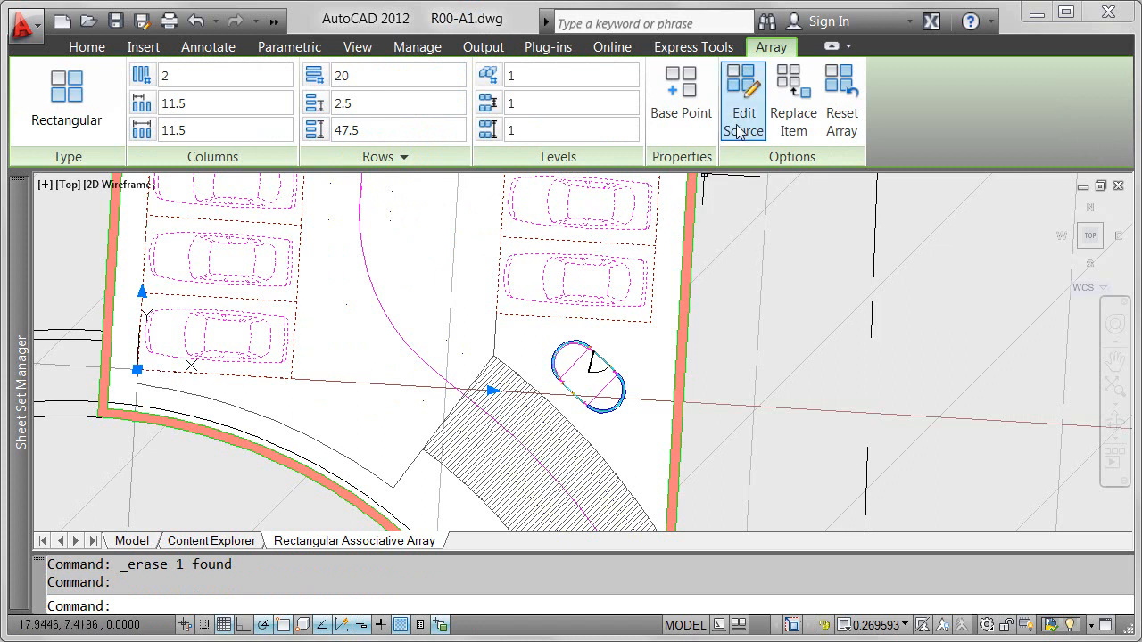
Edit the array source, erase its car, and begin a diagonal polyline from the corner
left_click(743, 98)
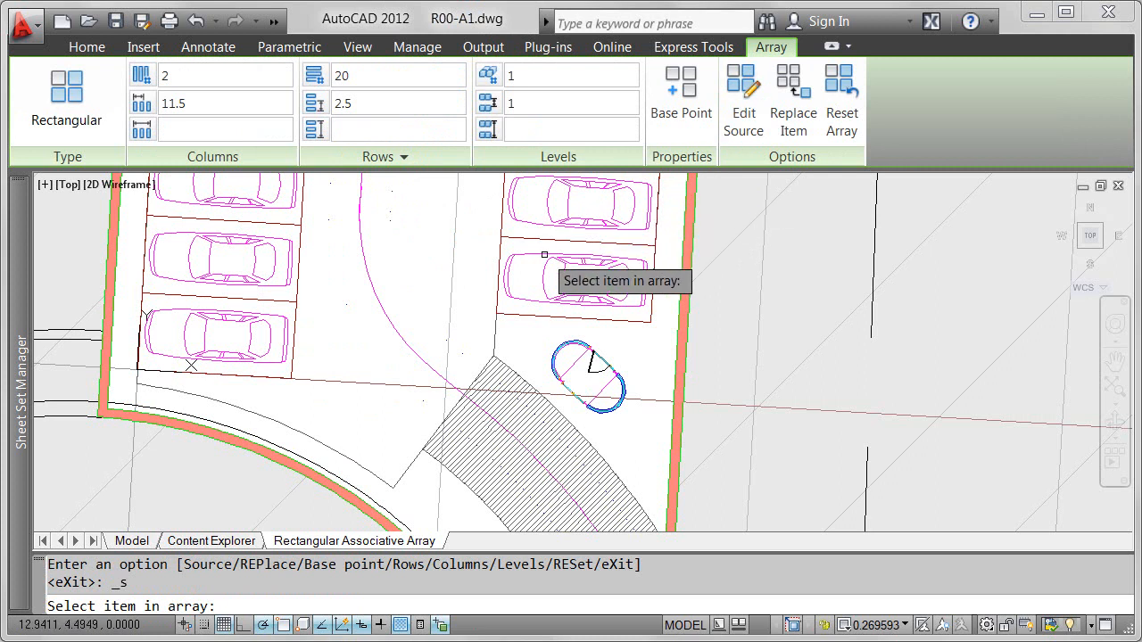
key("Escape")
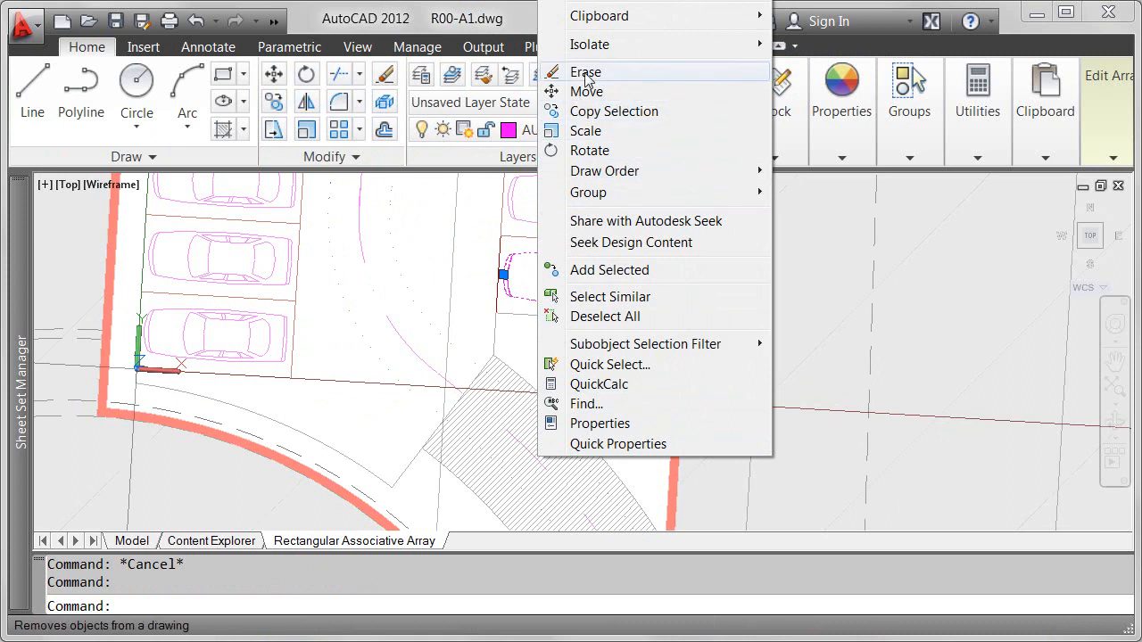
left_click(585, 72)
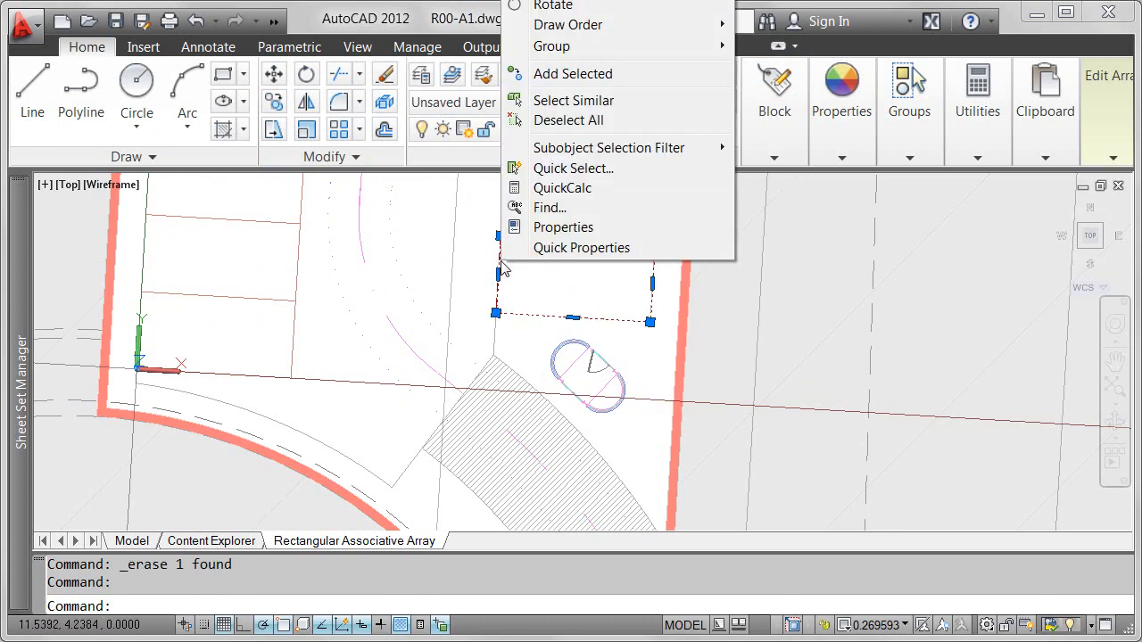
left_click(573, 73)
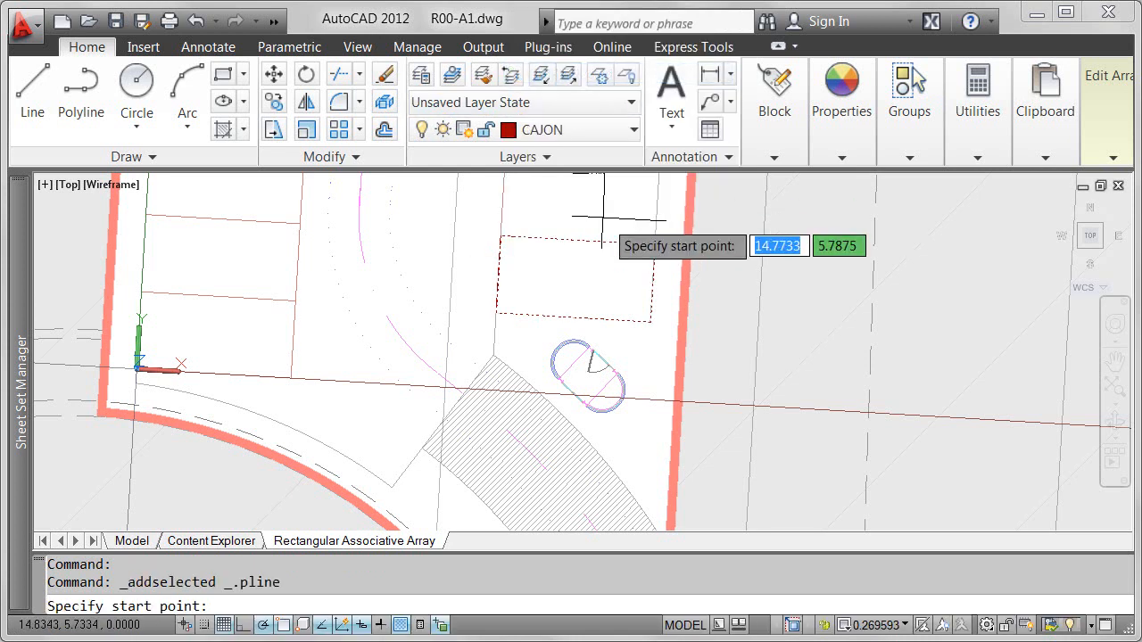
left_click(497, 312)
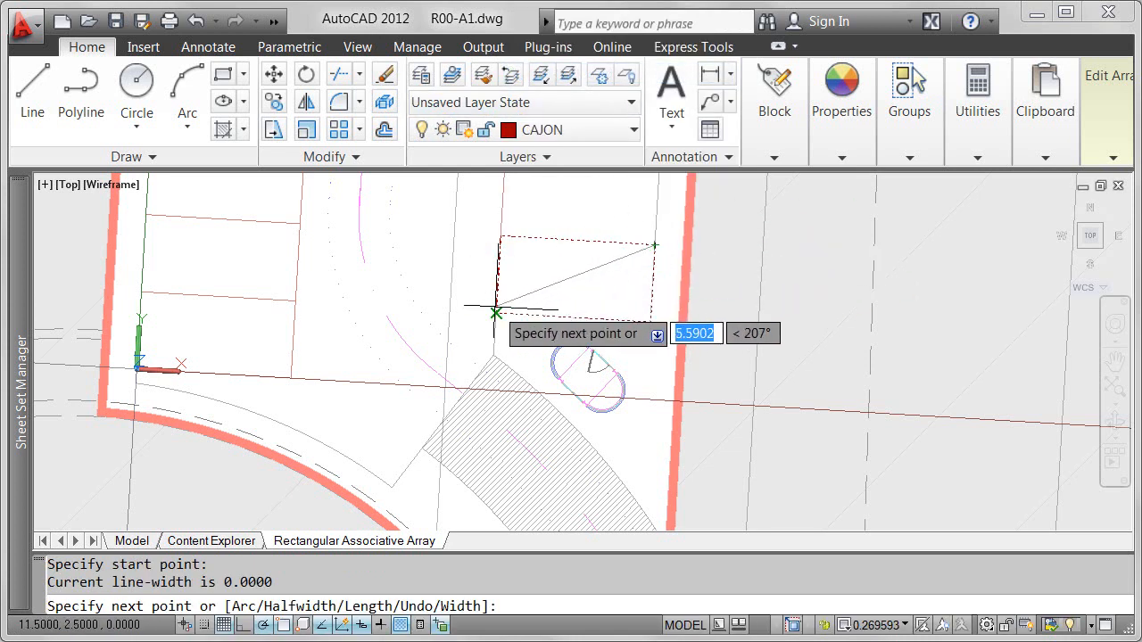